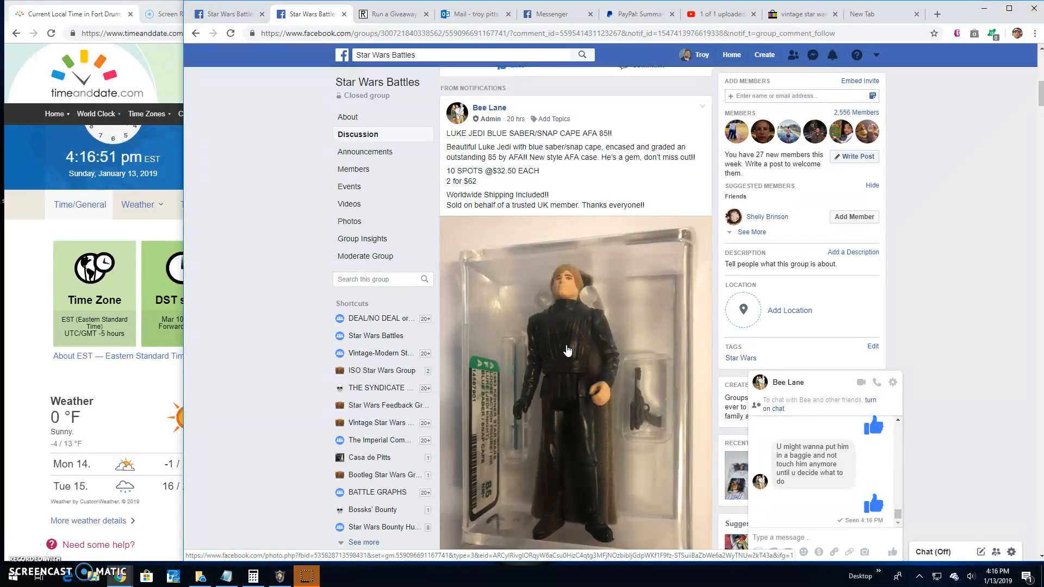
Scroll the Luke Jedi AFA 85 spot post down to its newest comments.
click(573, 336)
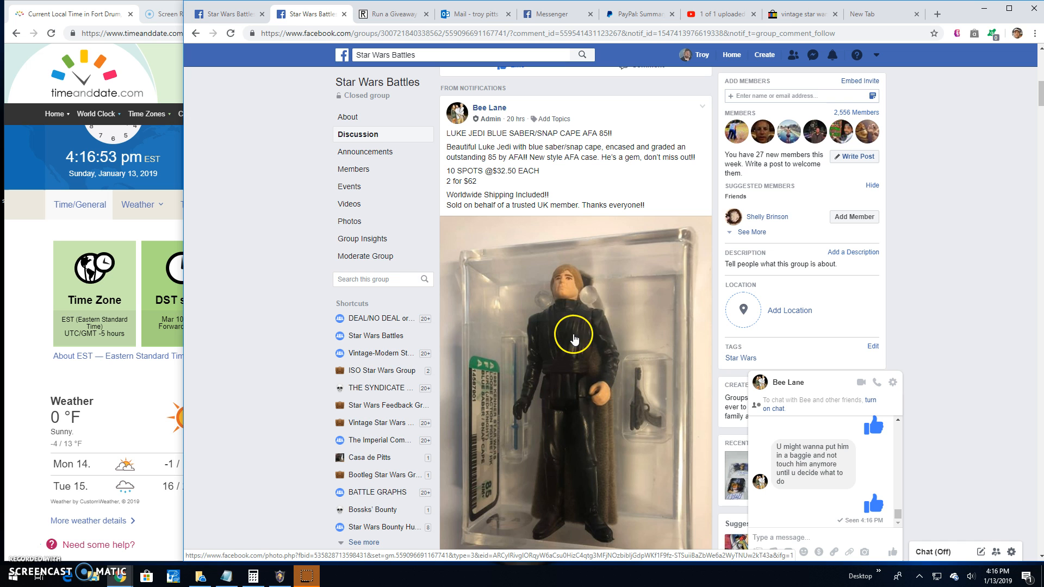
scroll(down, 3)
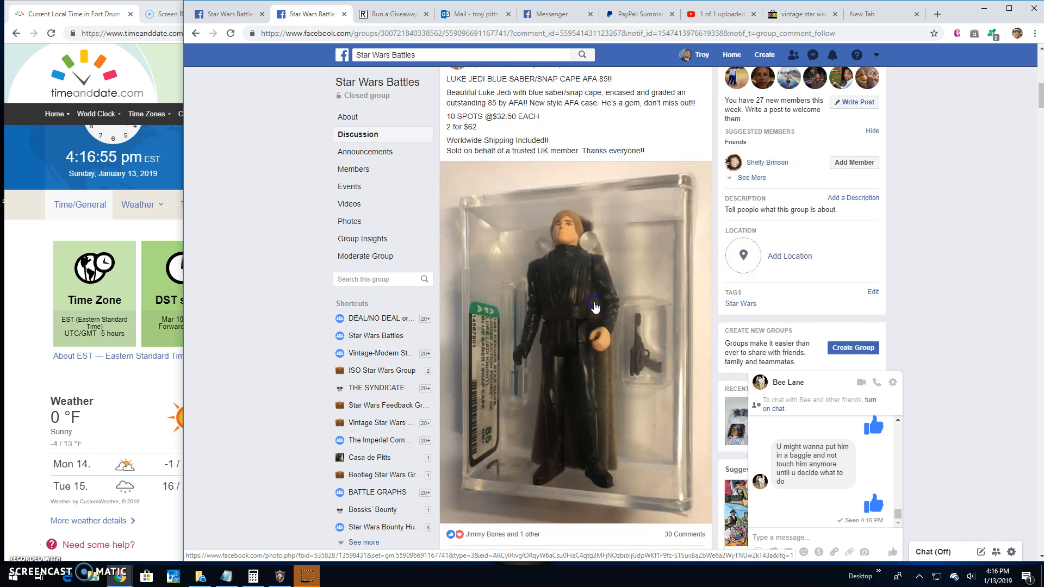
click(594, 306)
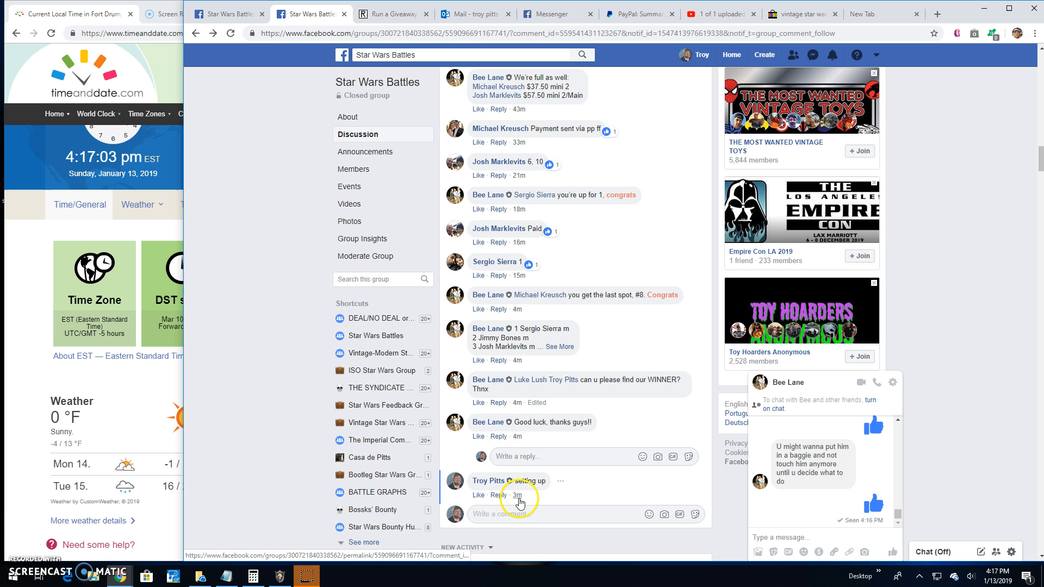
Post 'Live! 417 pm', copy the expanded ten-spot entry list, and close the chat.
text(Live! 41)
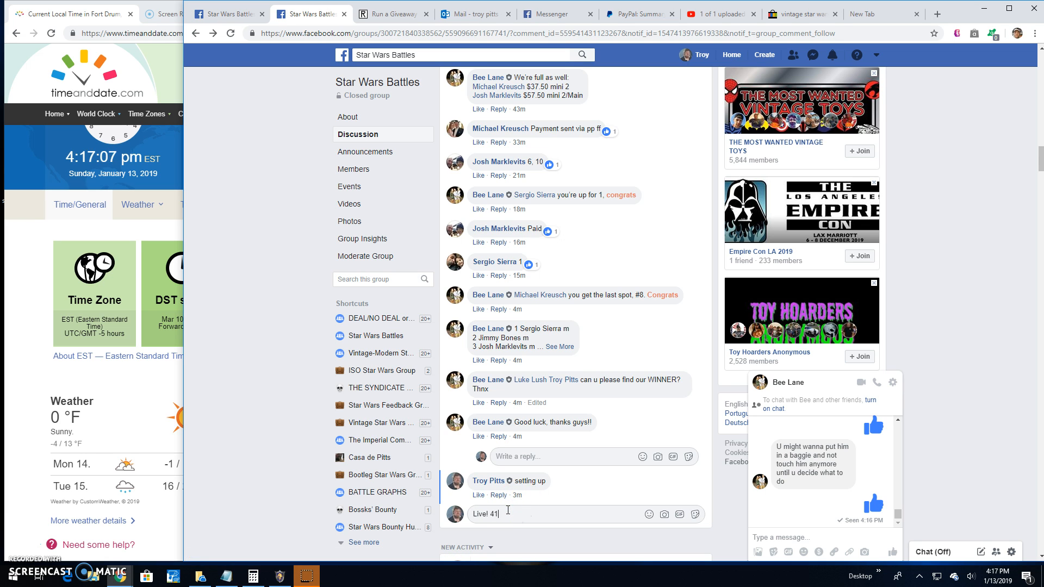
key(enter)
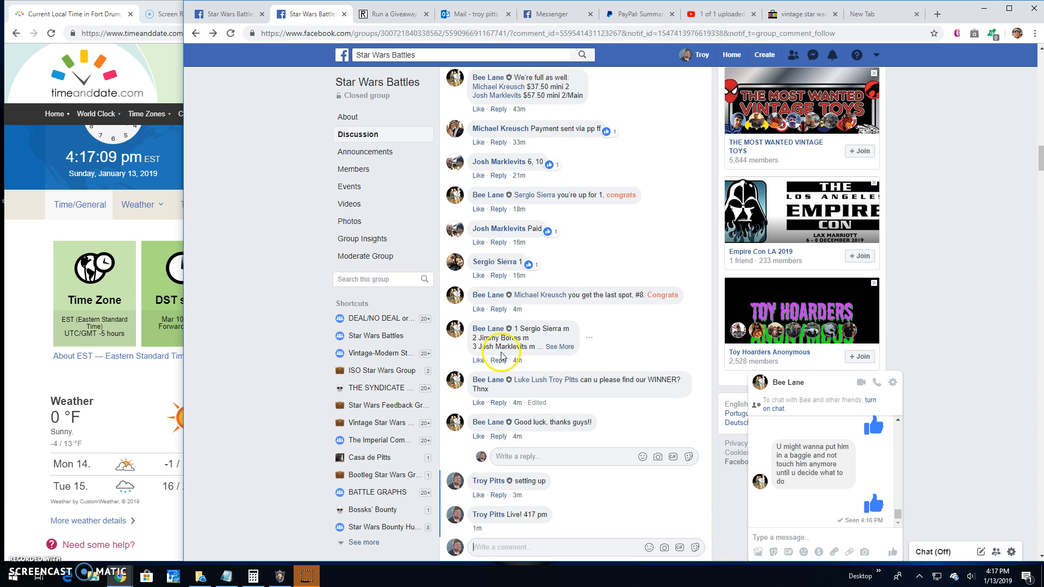
click(560, 346)
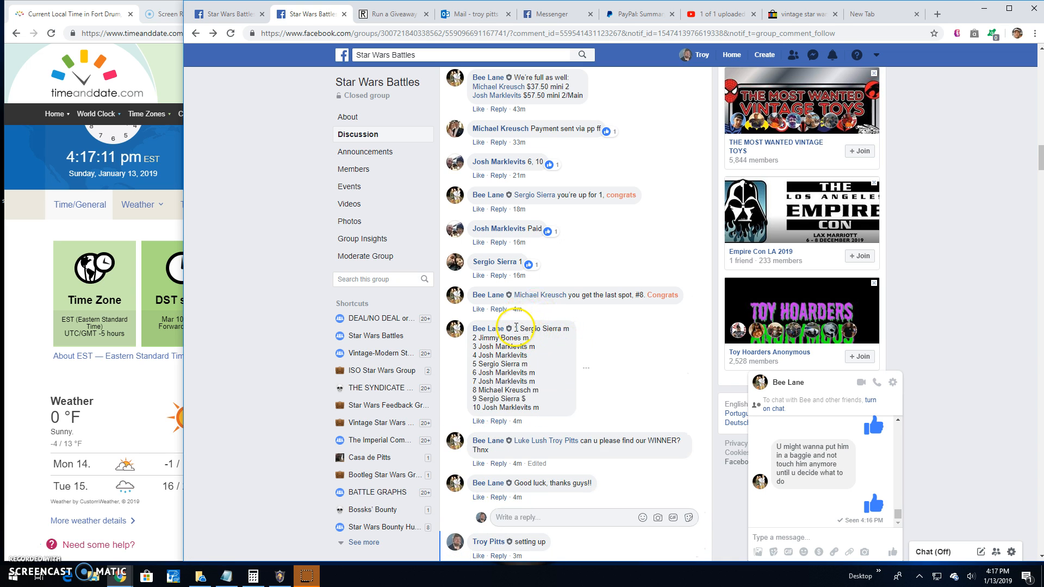
drag(516, 328, 545, 407)
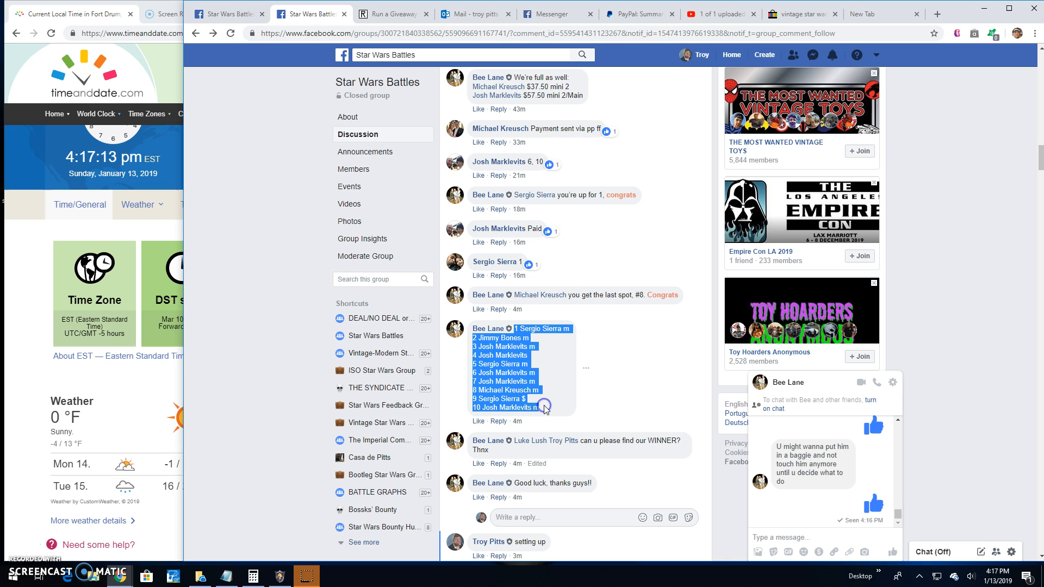
mouse_move(913, 397)
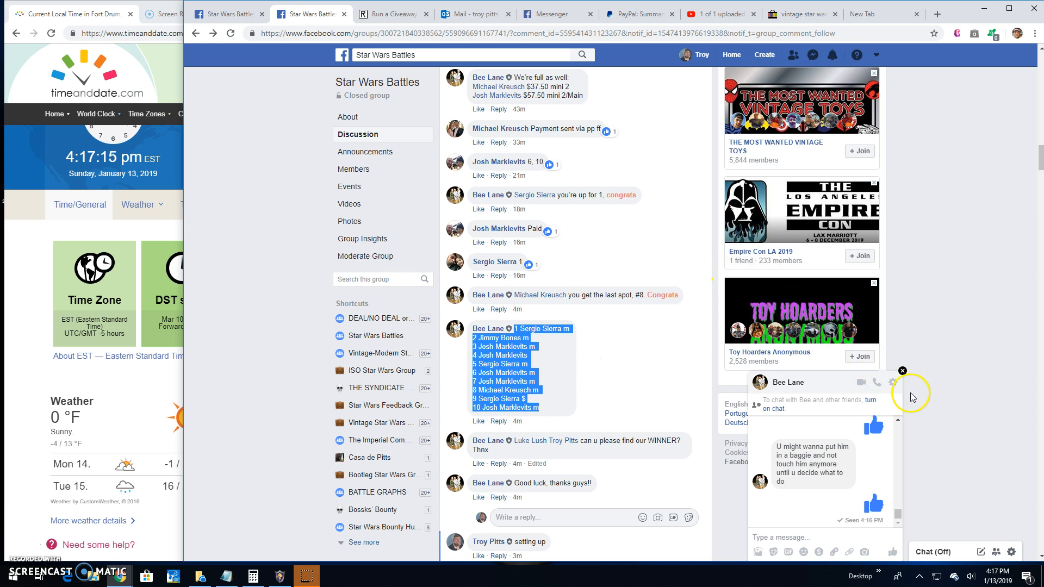
click(903, 370)
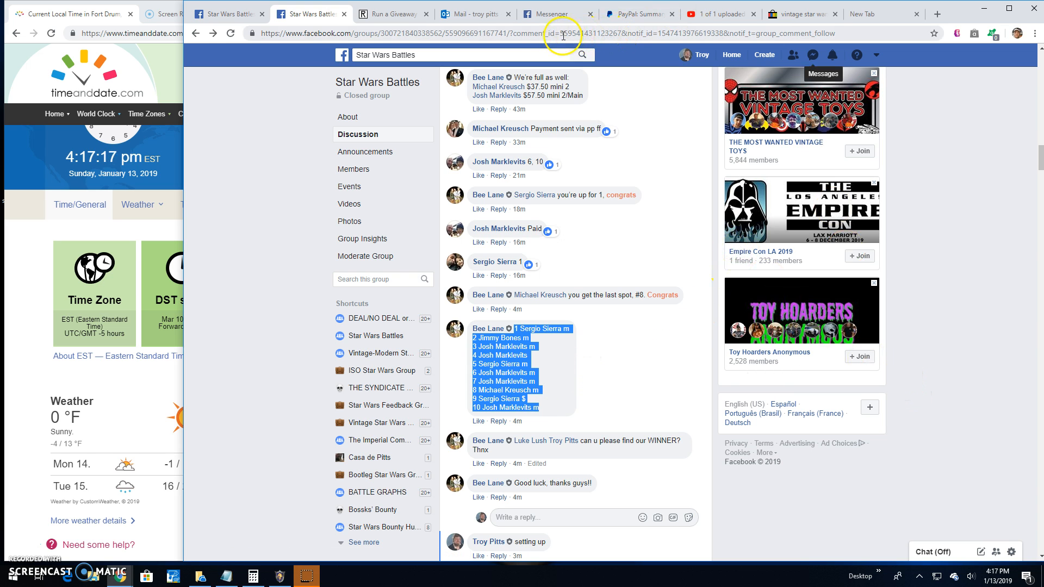
Paste the ten spots into RANDOM.ORG as entries and set 8 rounds from a 2d6 roll.
click(391, 13)
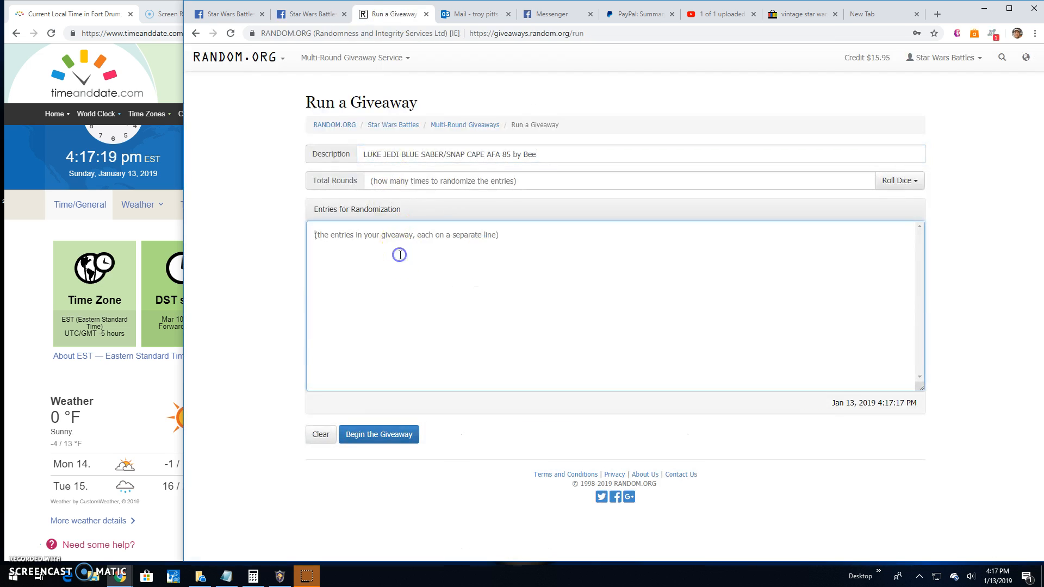
text(1 Sergio Sierra m)
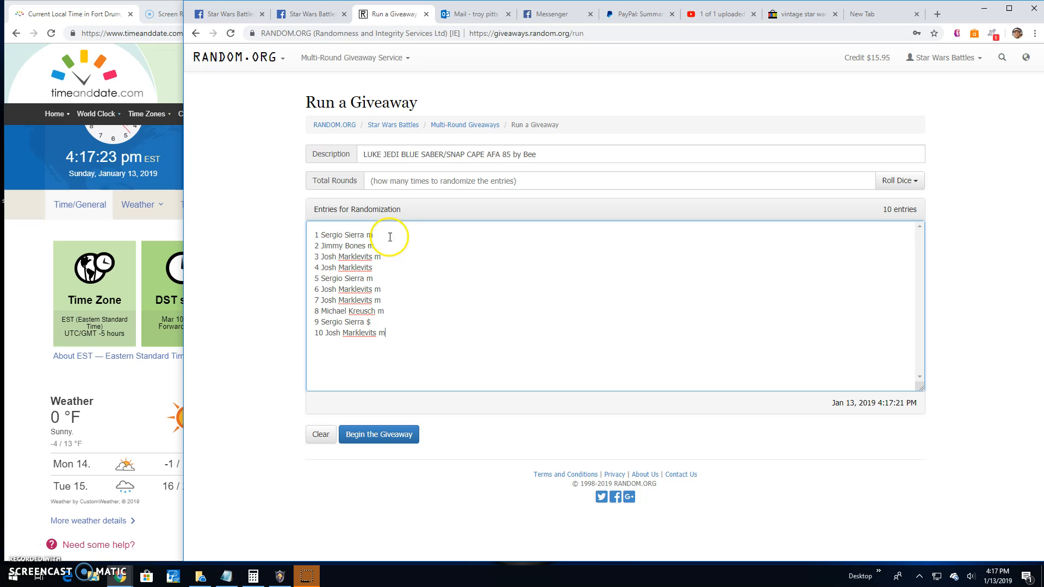
click(898, 180)
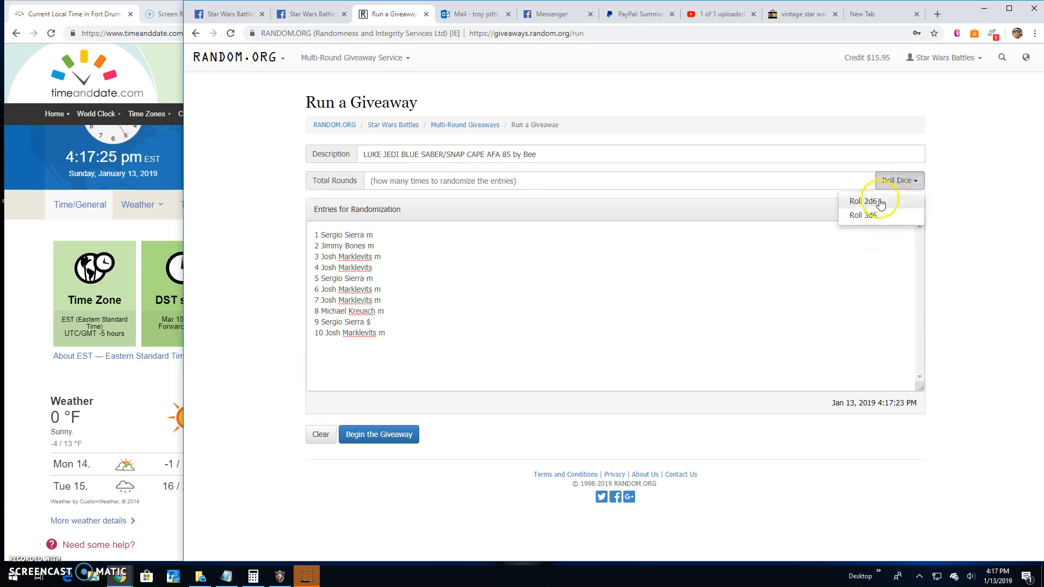
click(860, 202)
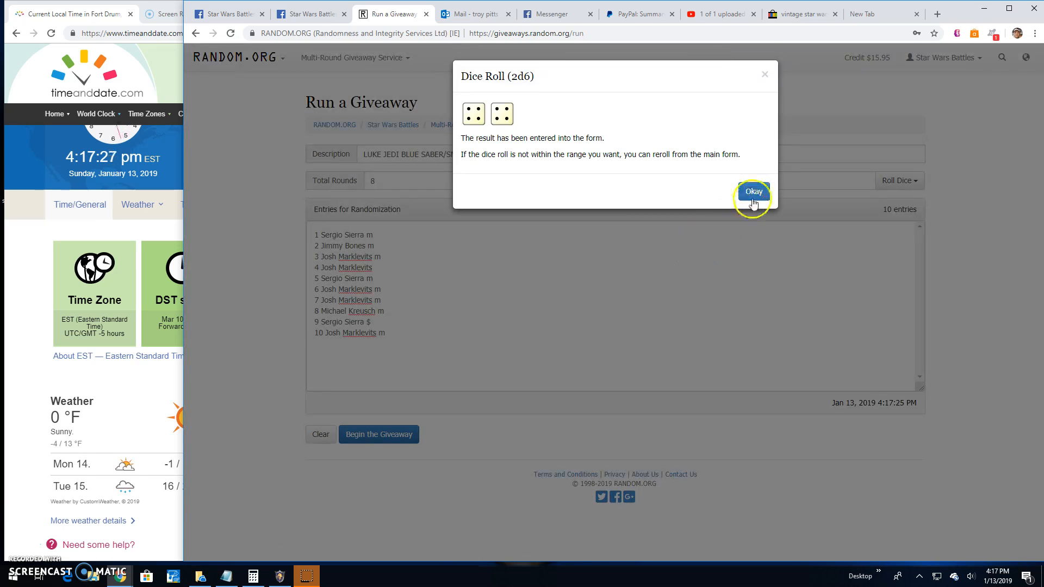
click(753, 192)
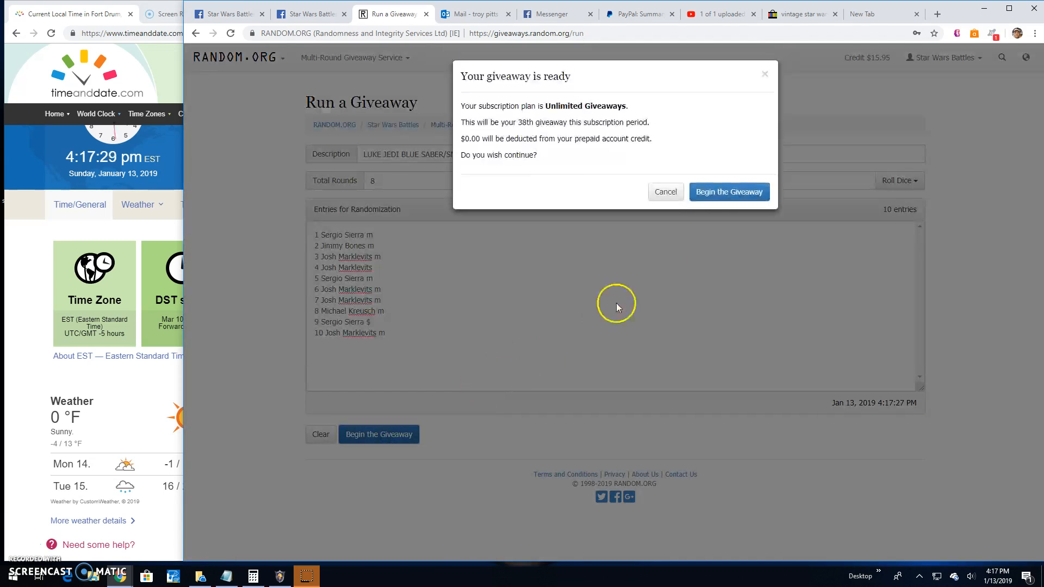
Start the giveaway and shuffle the entries round by round up to round 7 of 8.
click(728, 192)
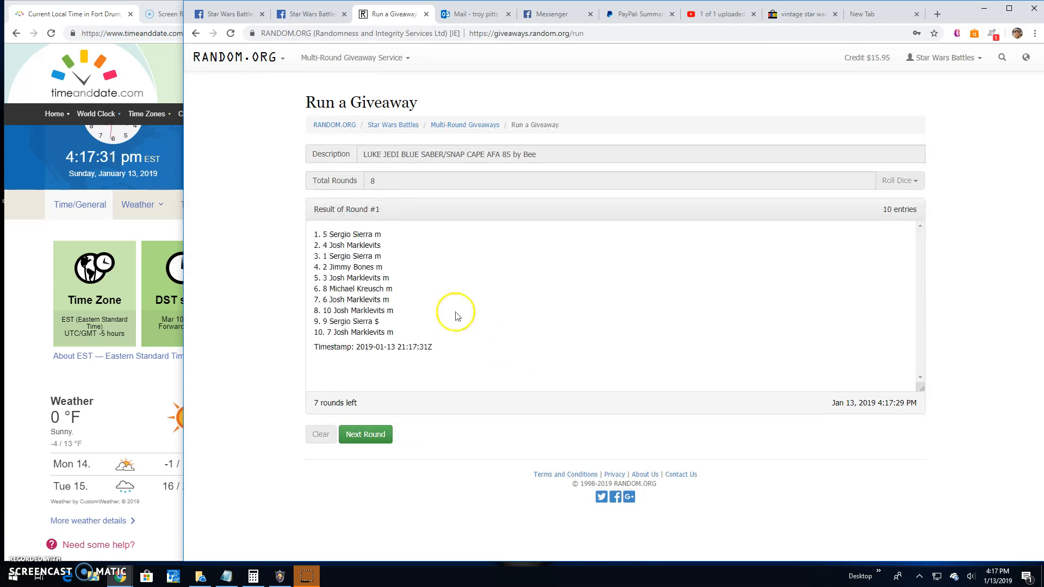
click(365, 434)
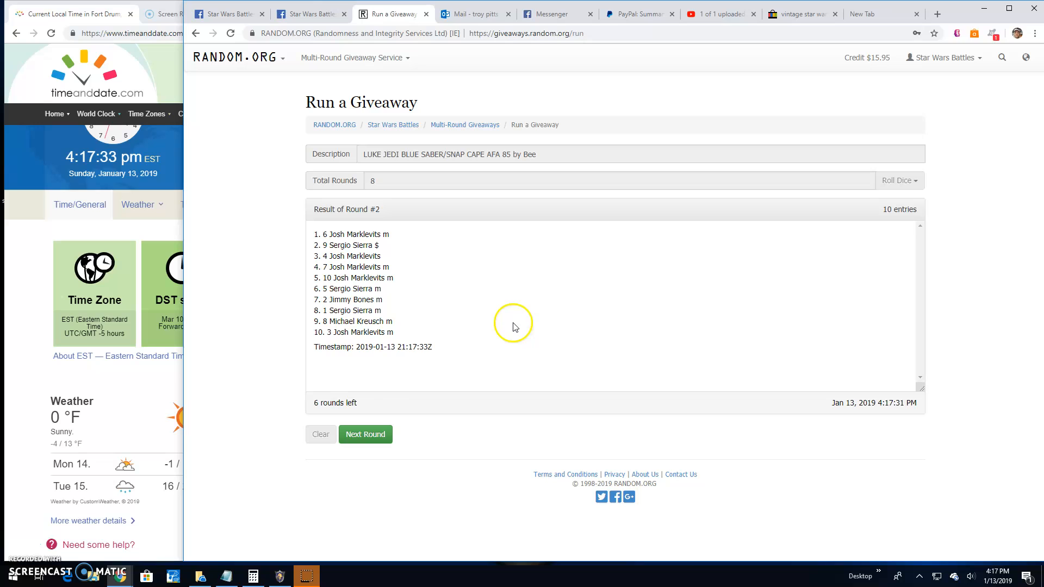
click(365, 434)
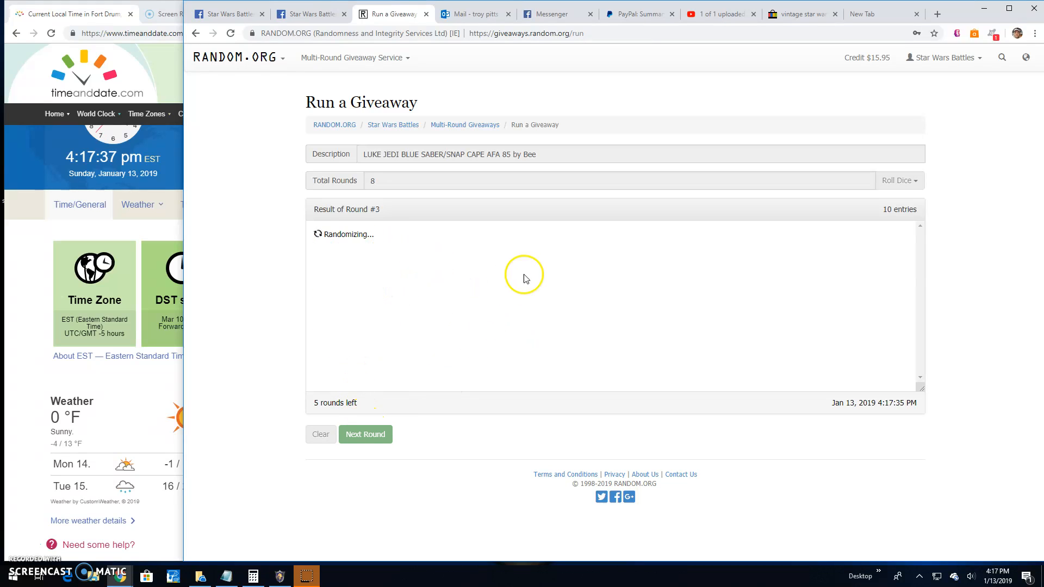
click(365, 433)
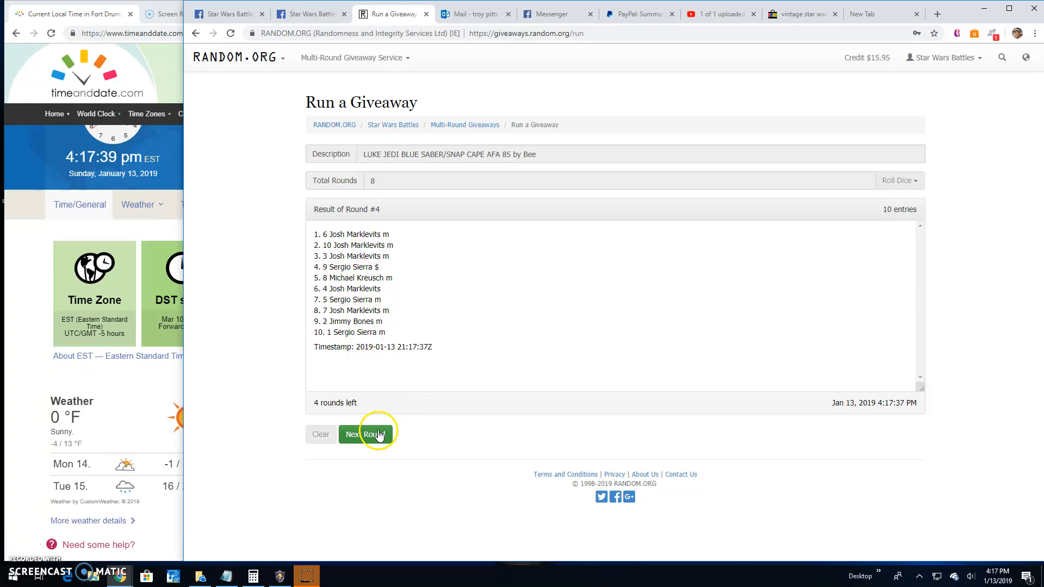
click(364, 434)
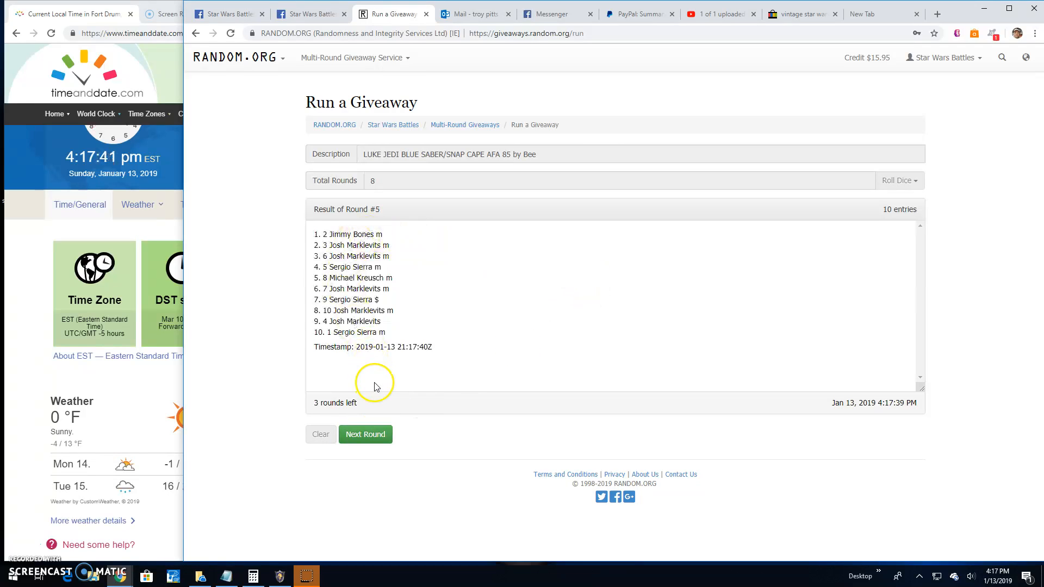
click(365, 433)
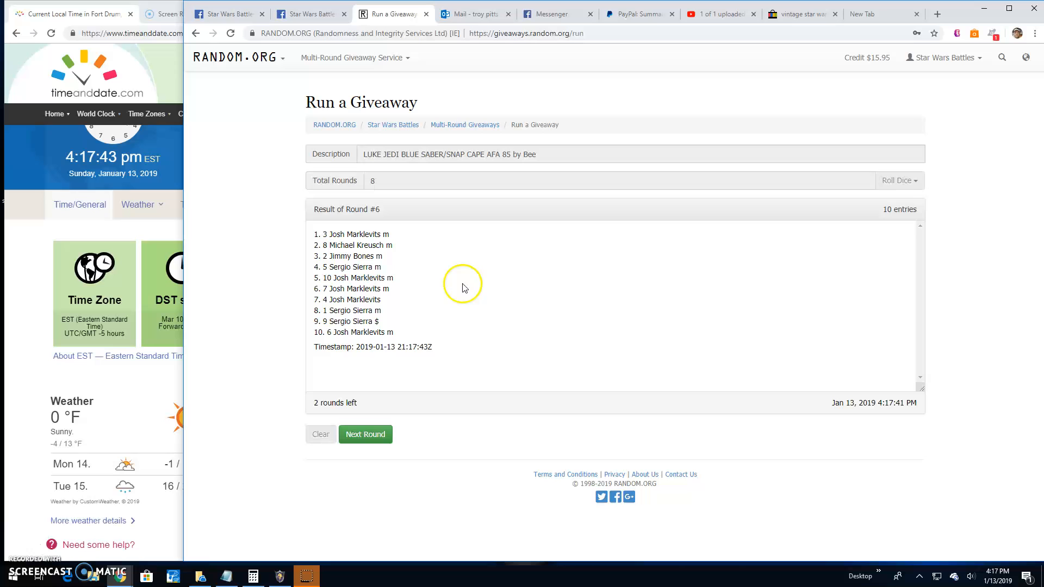
click(365, 434)
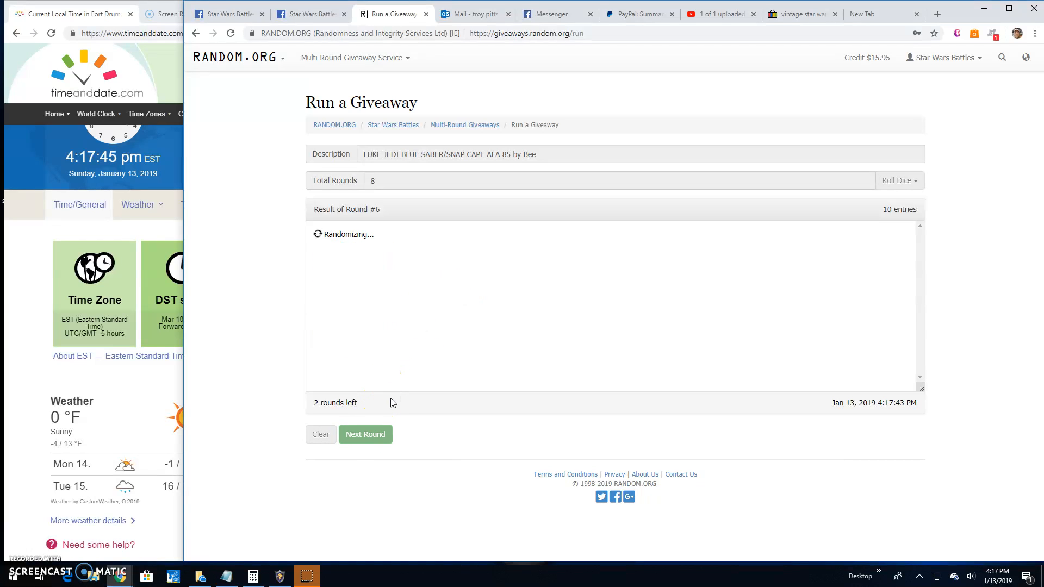
click(365, 434)
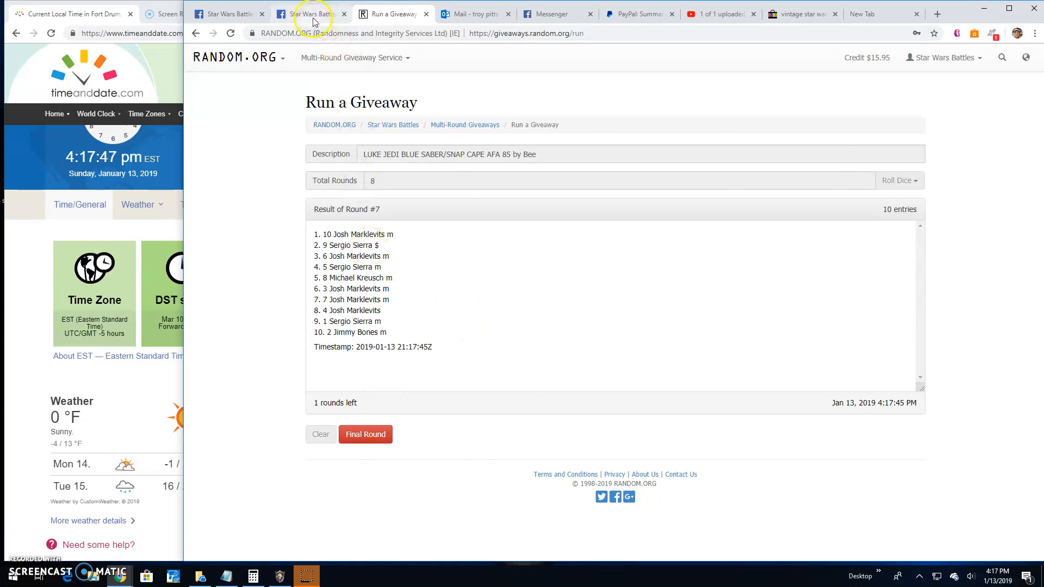
Comment 'Final round! good luck!' on the Facebook giveaway thread.
click(311, 13)
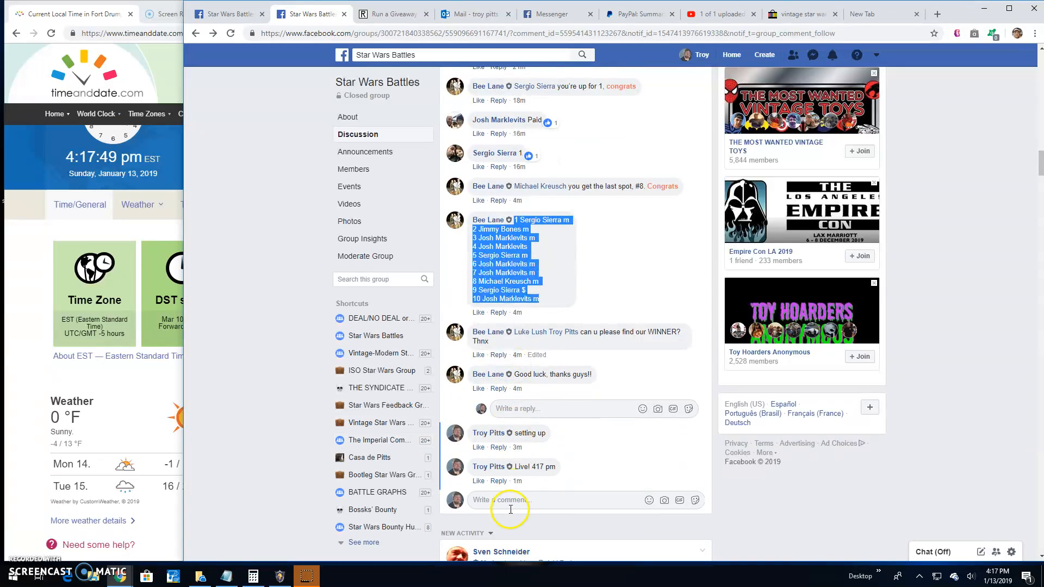
text(Fi)
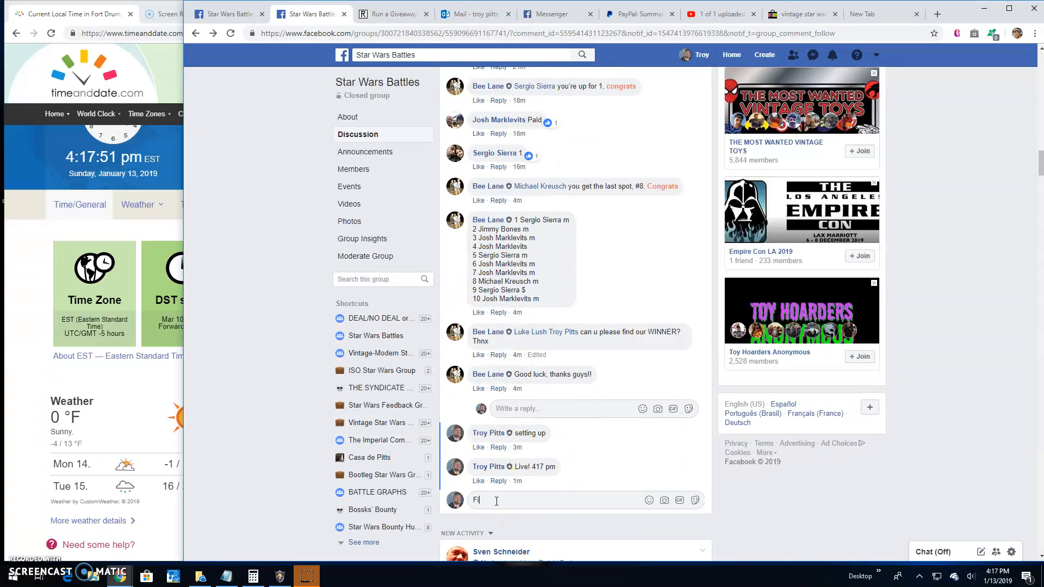
text(Final round!)
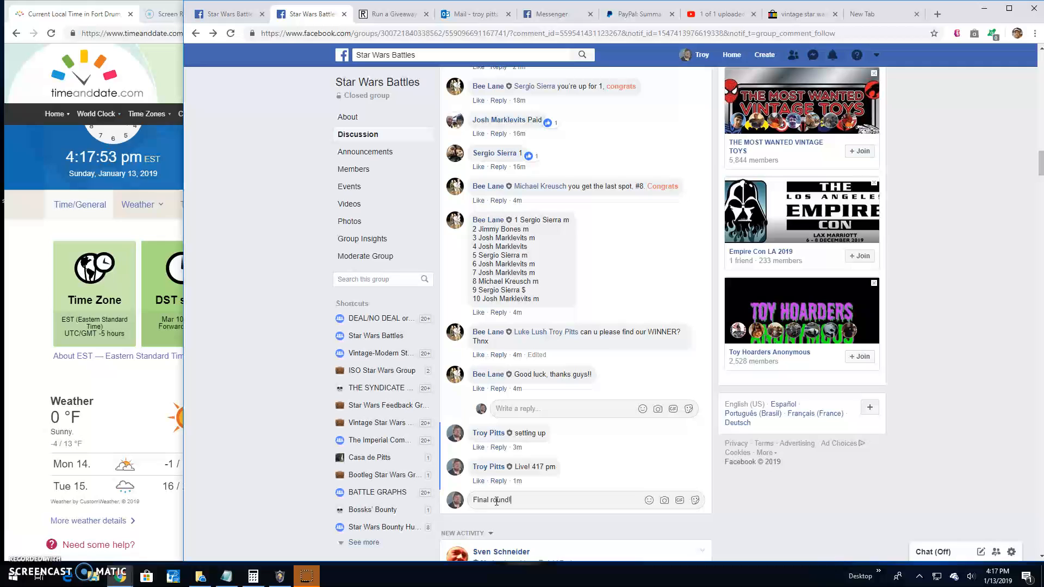
text(good luck!)
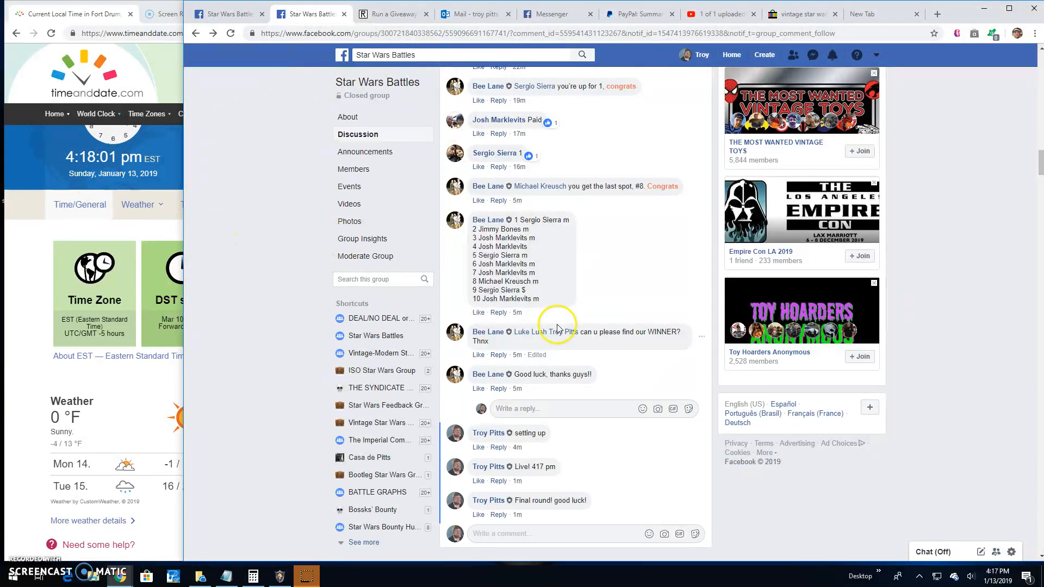
click(391, 13)
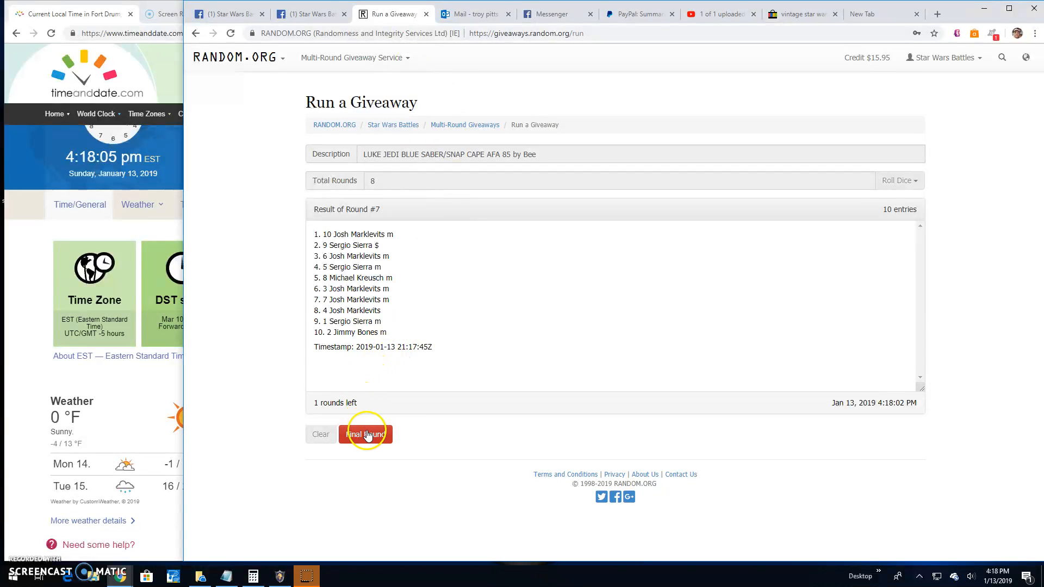
Run round 8 and open the giveaway's verification page with the final results.
click(365, 433)
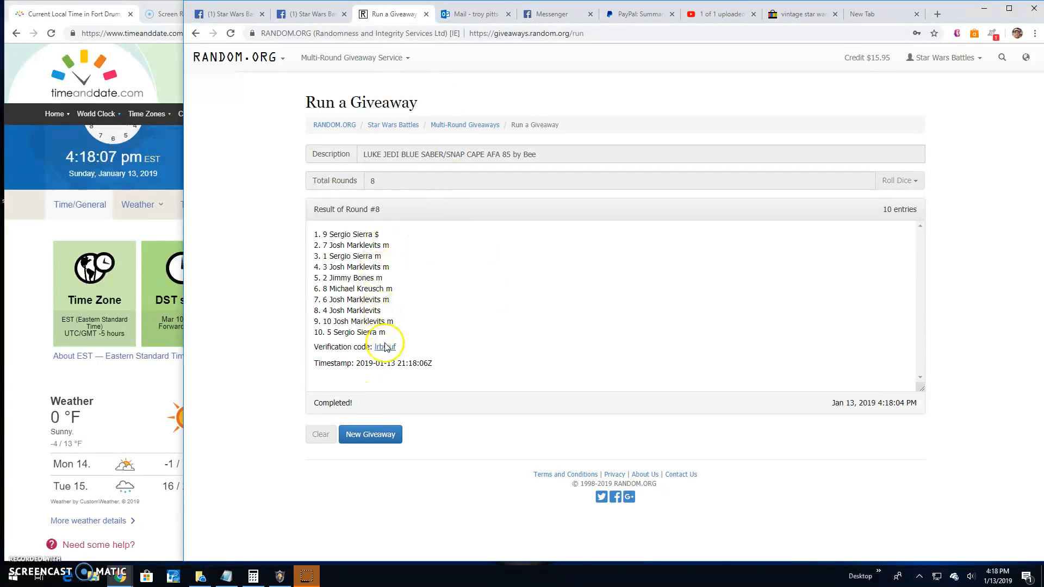
click(385, 346)
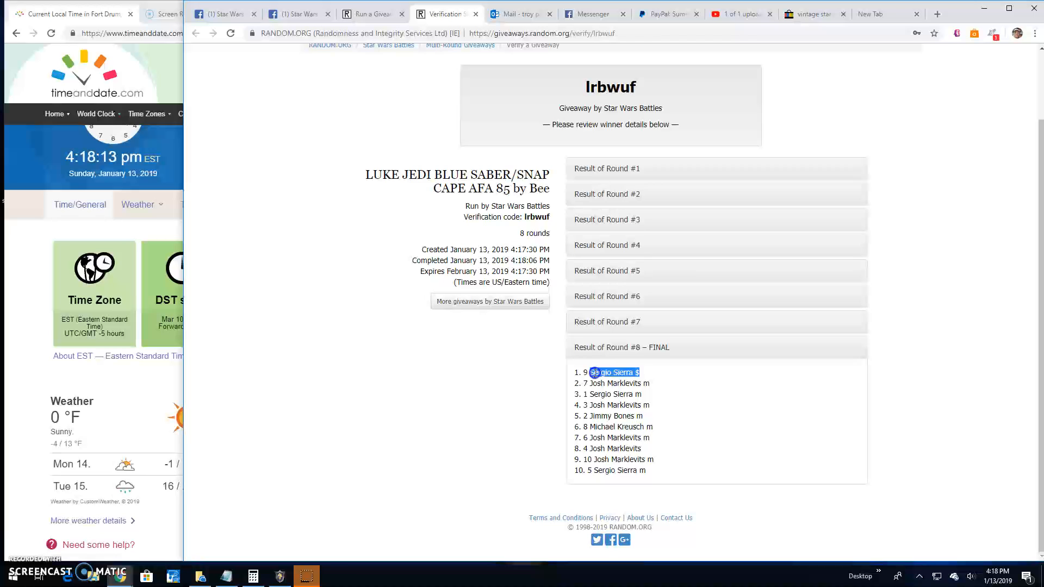
Type 'Done! 418 pm' into the giveaway thread's comment box without posting.
click(297, 13)
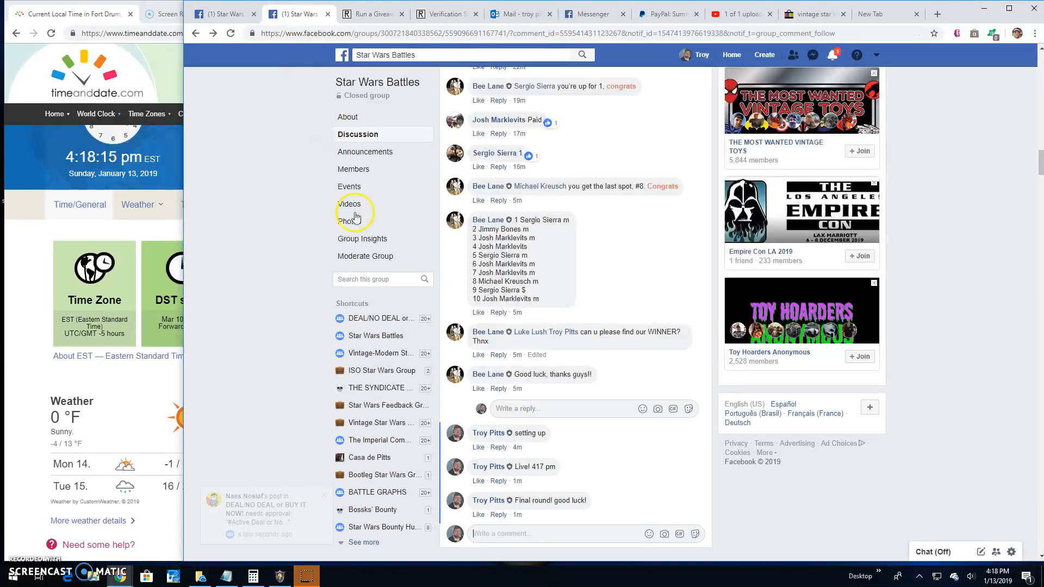
scroll(down, 3)
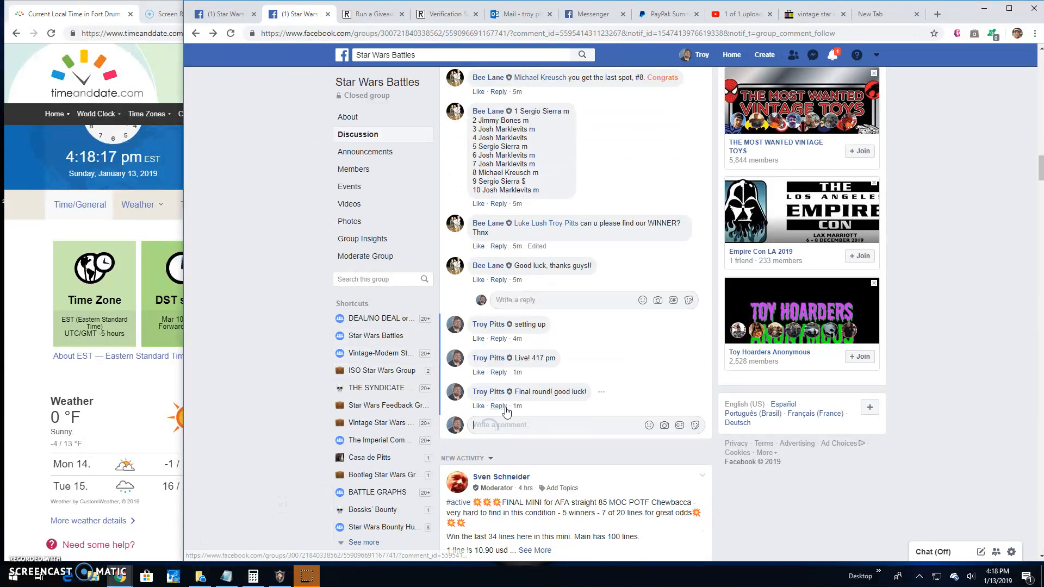
text(Done!)
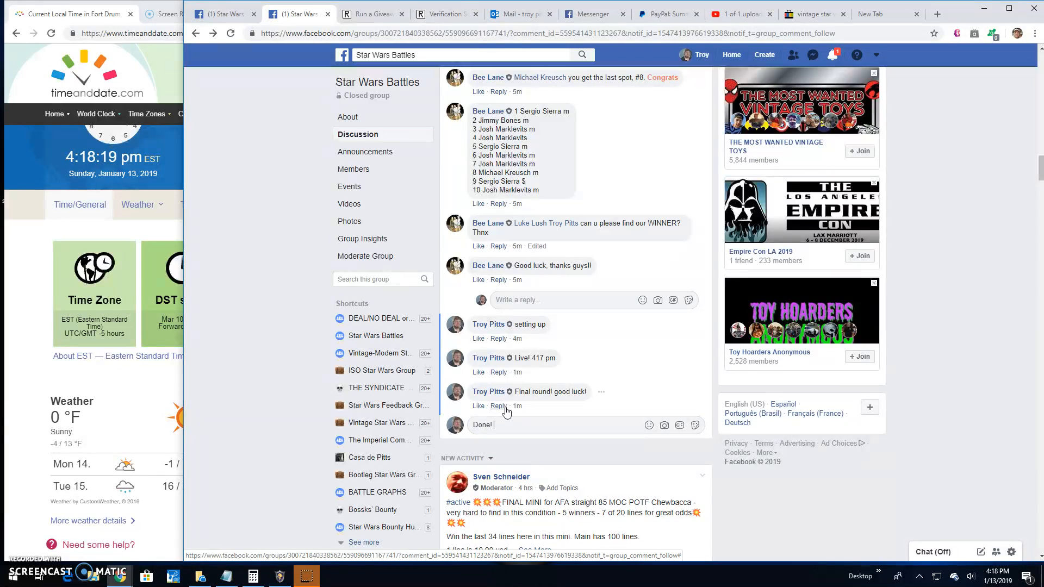
text(418 pm)
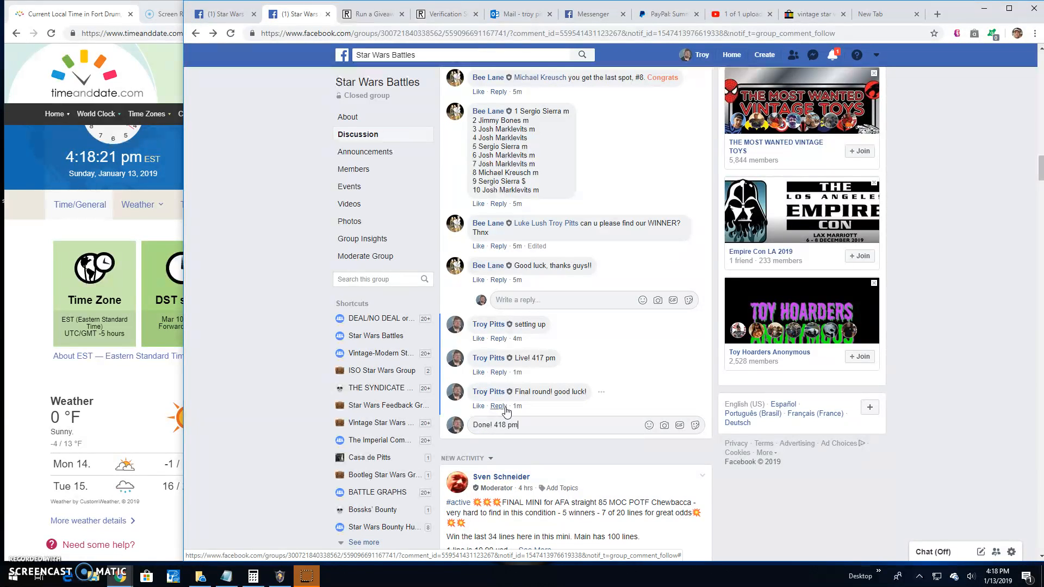